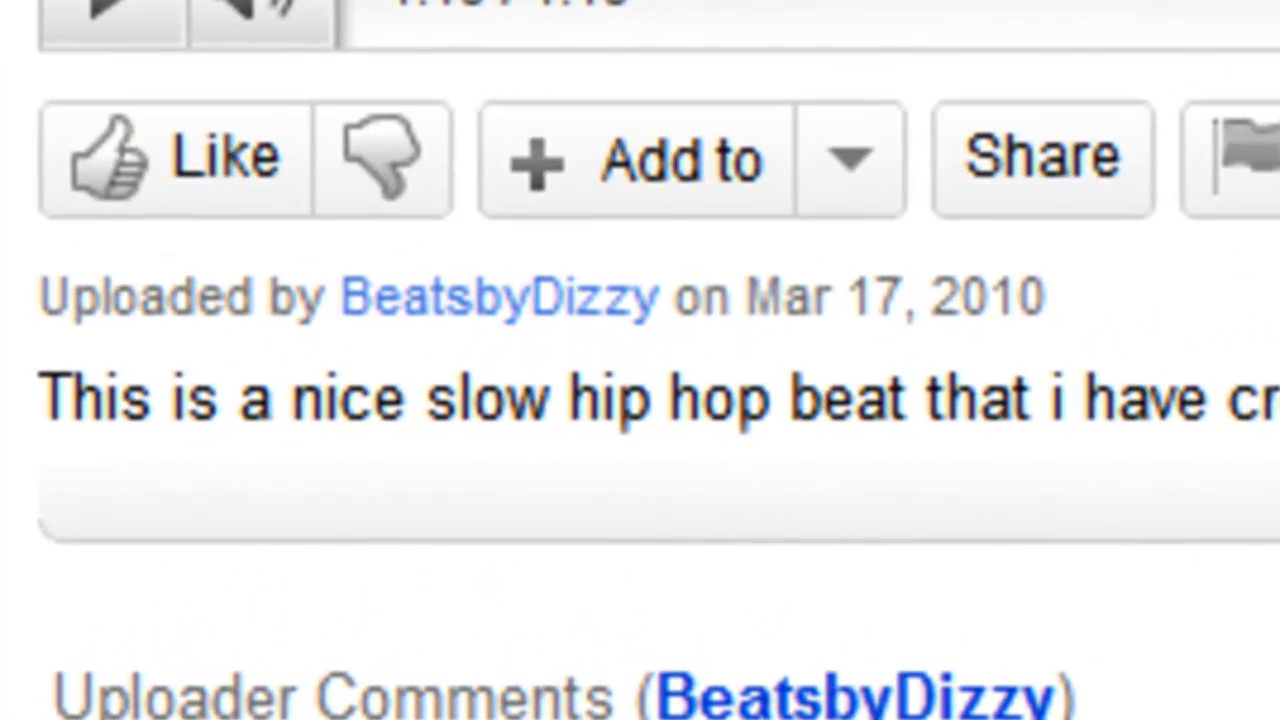
# Step: Let the ManyCam setup wizard run its Installing step to completion
pyautogui.scroll(-3)
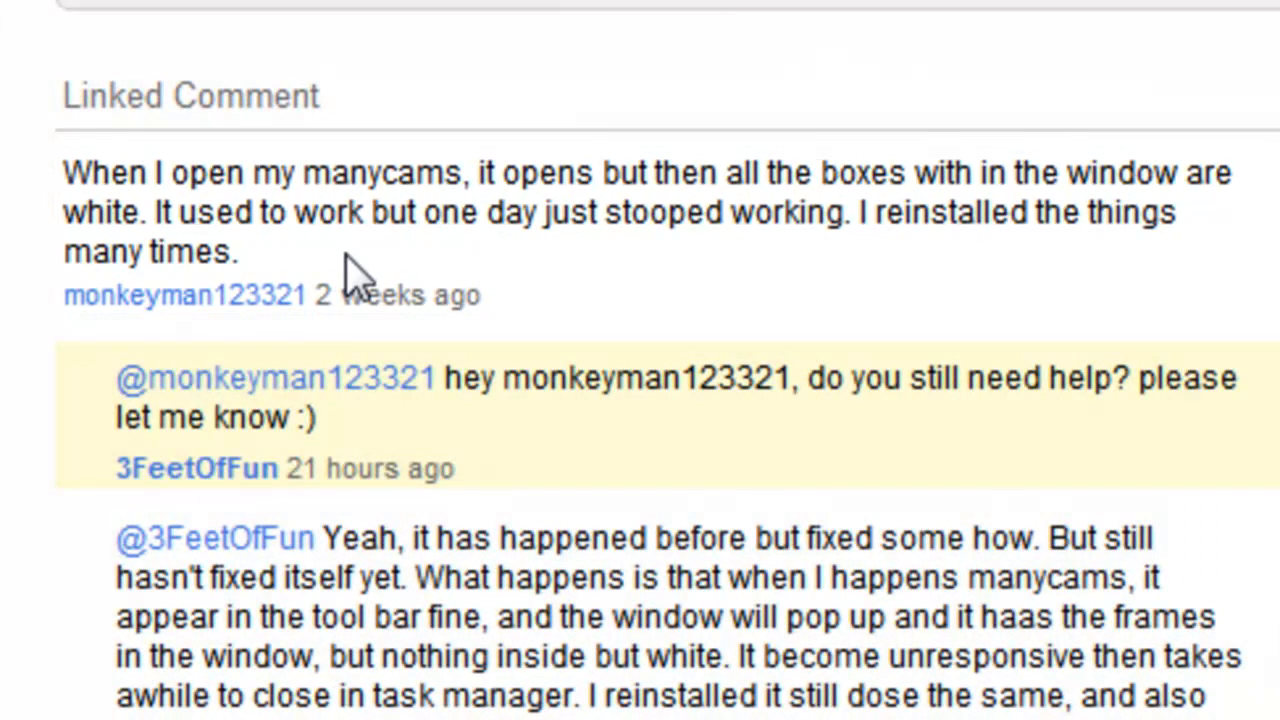
pyautogui.moveTo(320, 340)
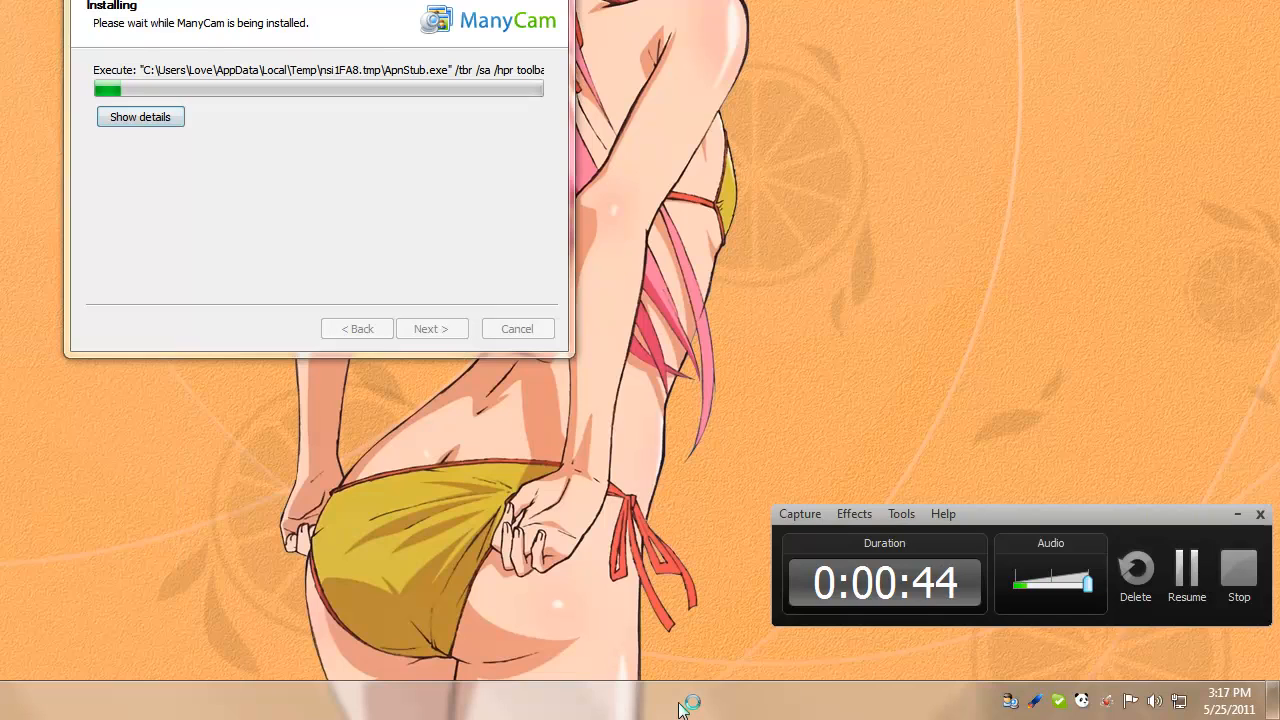
pyautogui.moveTo(324, 348)
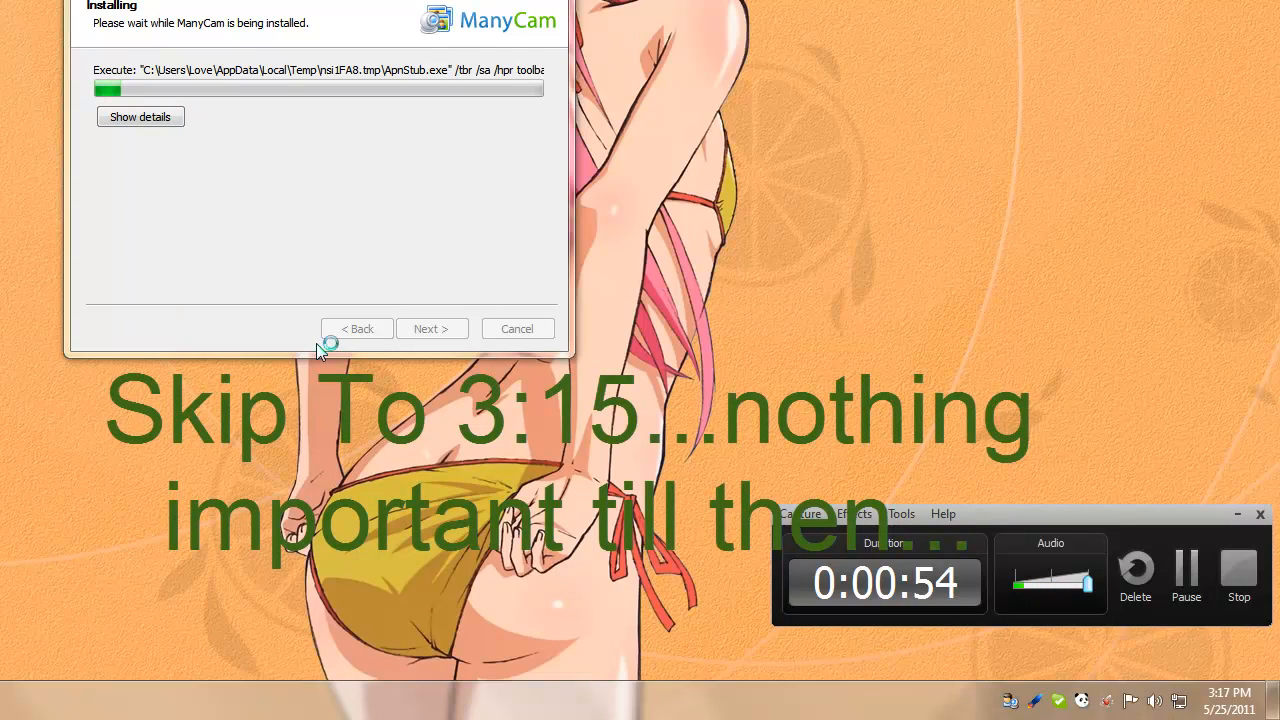
pyautogui.moveTo(430, 400)
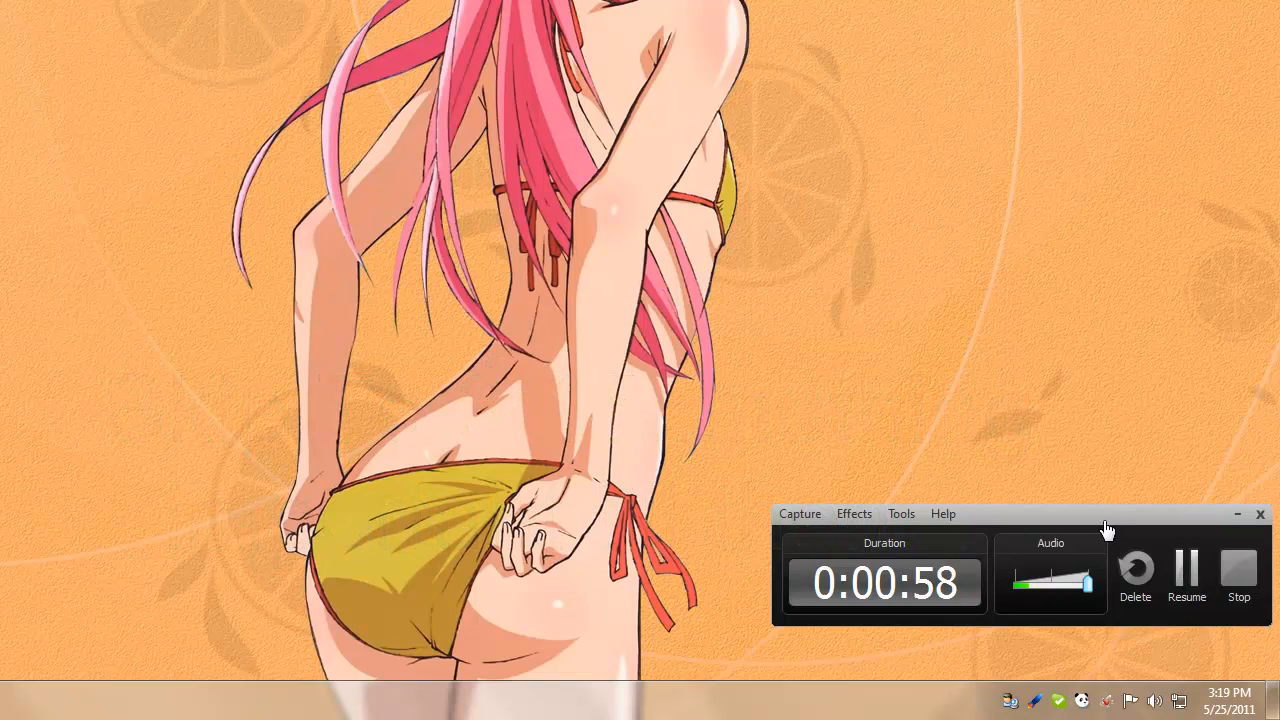
pyautogui.moveTo(744, 478)
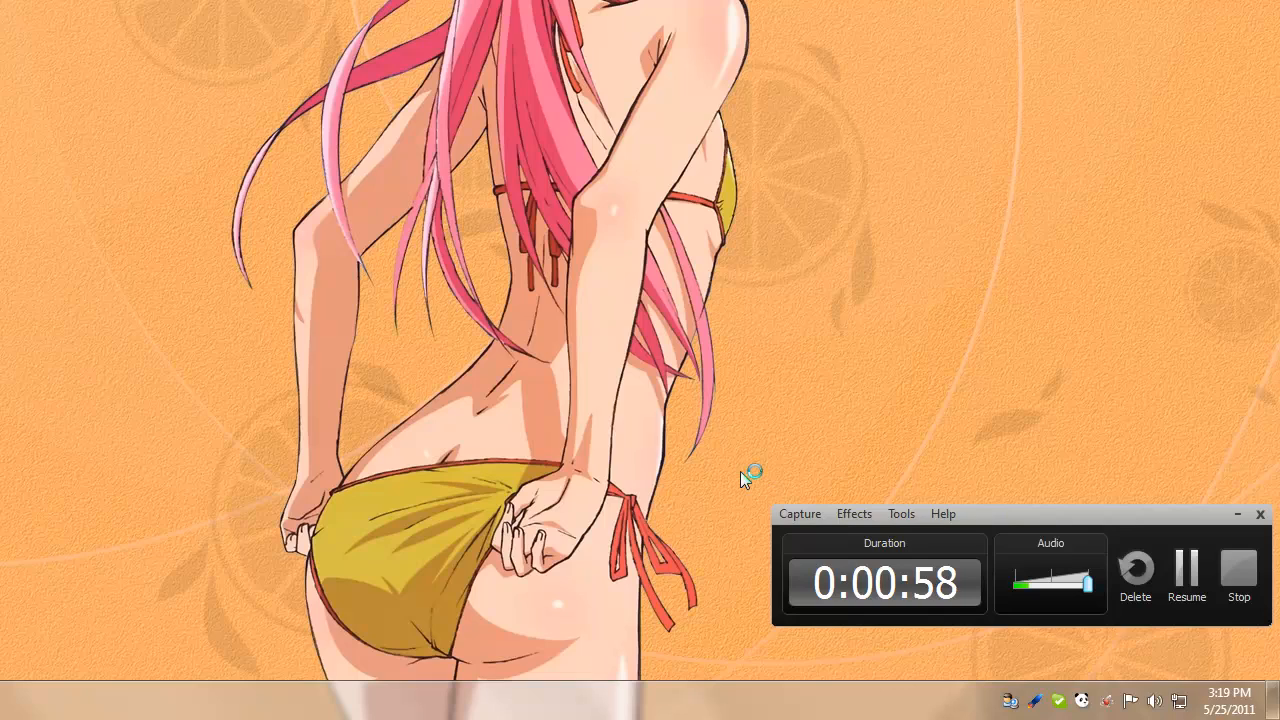
pyautogui.moveTo(620, 478)
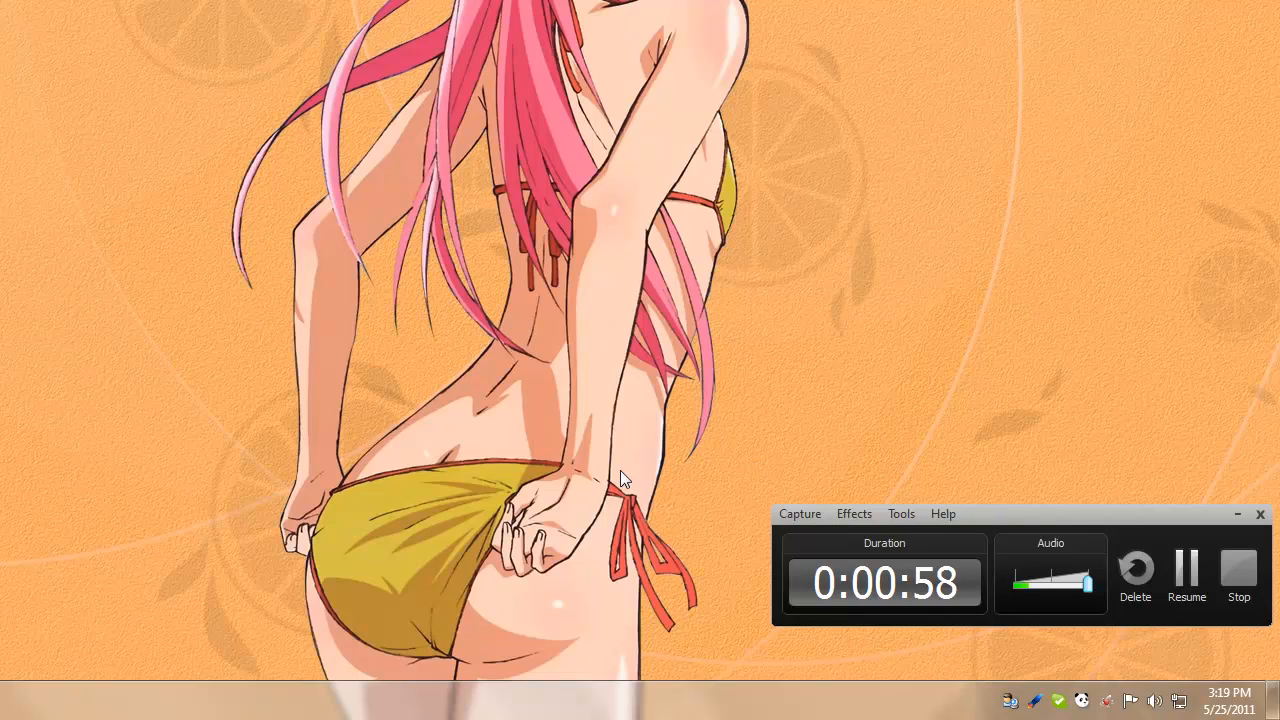
pyautogui.moveTo(592, 470)
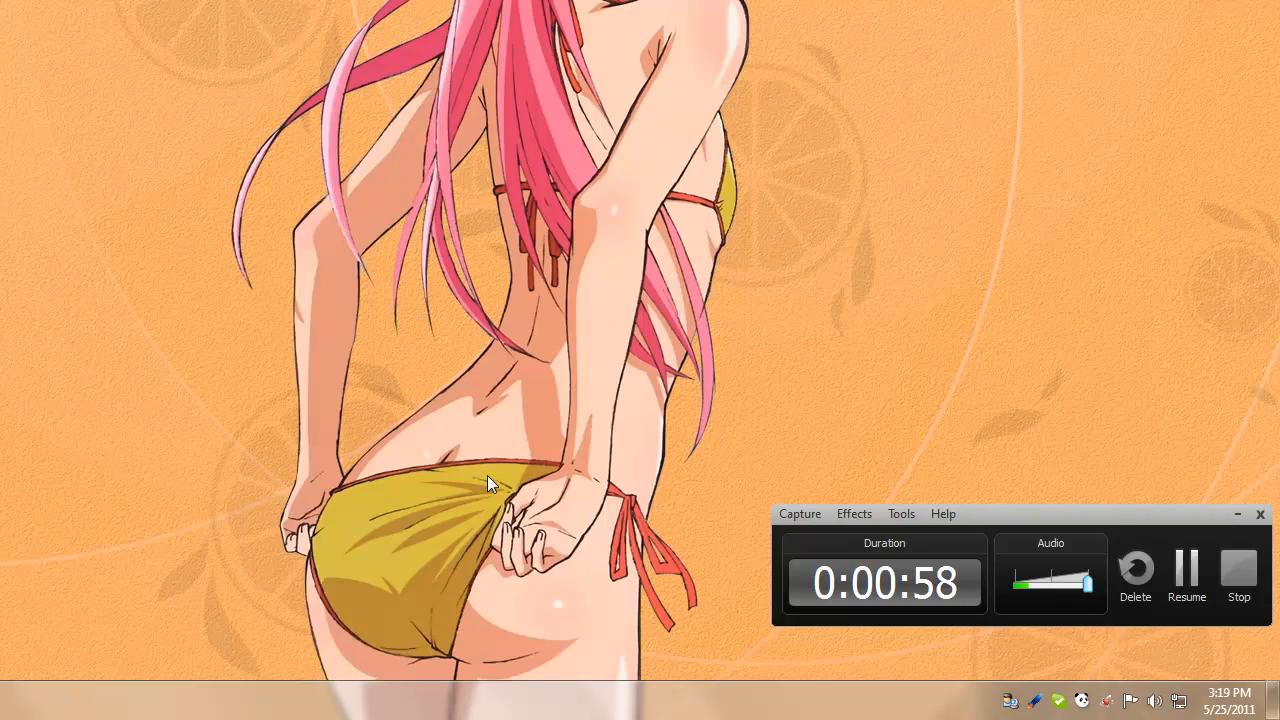
pyautogui.moveTo(1038, 528)
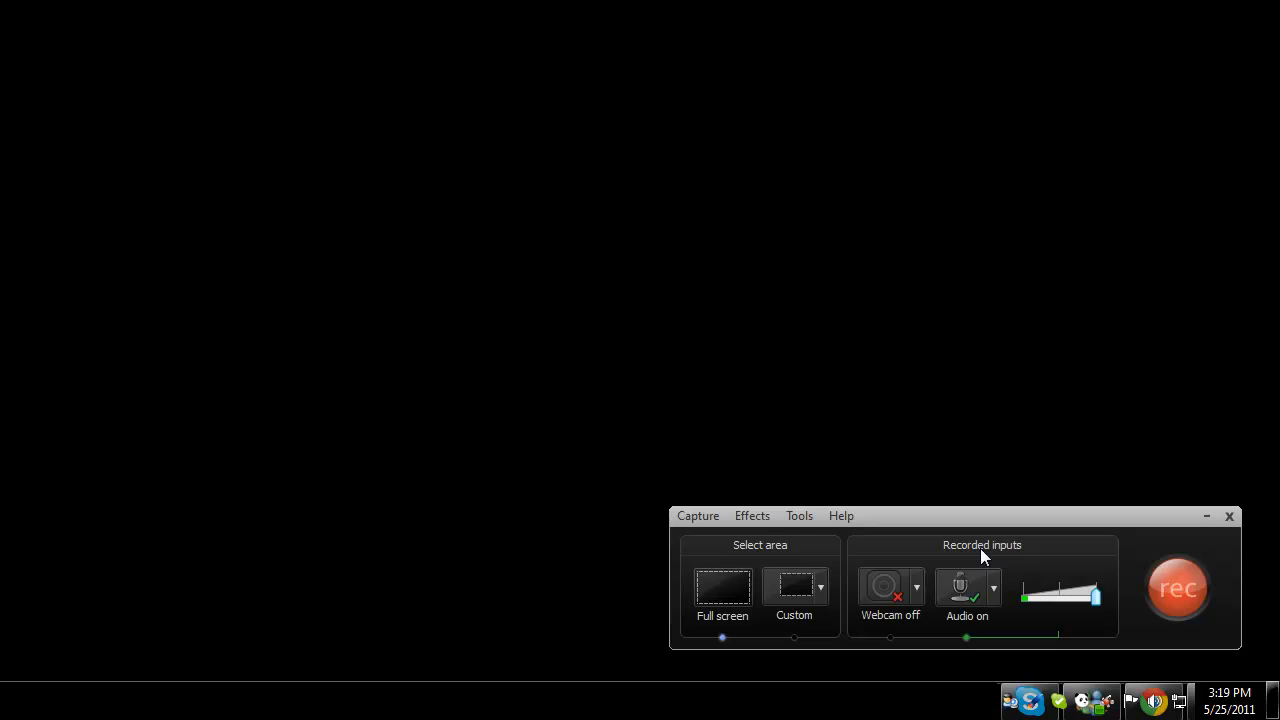
pyautogui.click(1176, 588)
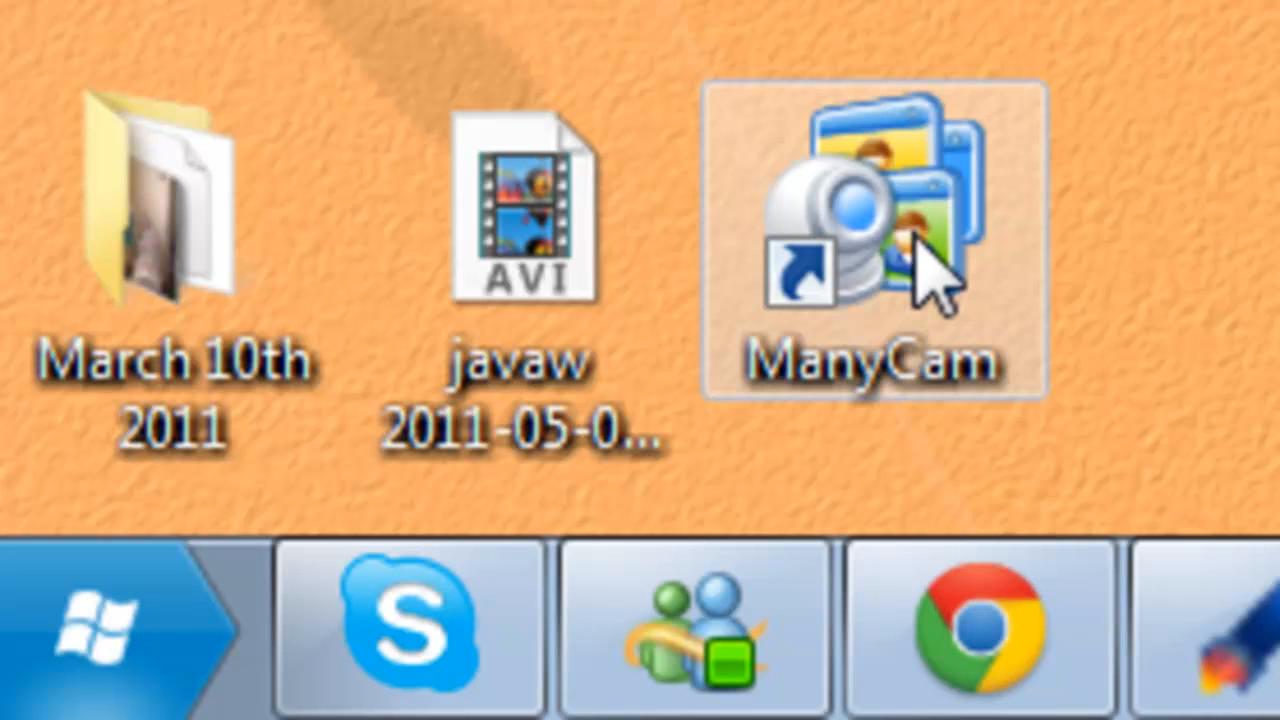
# Step: Show the ManyCam shortcut's Compatibility properties and its settings for all users
pyautogui.rightClick(890, 250)
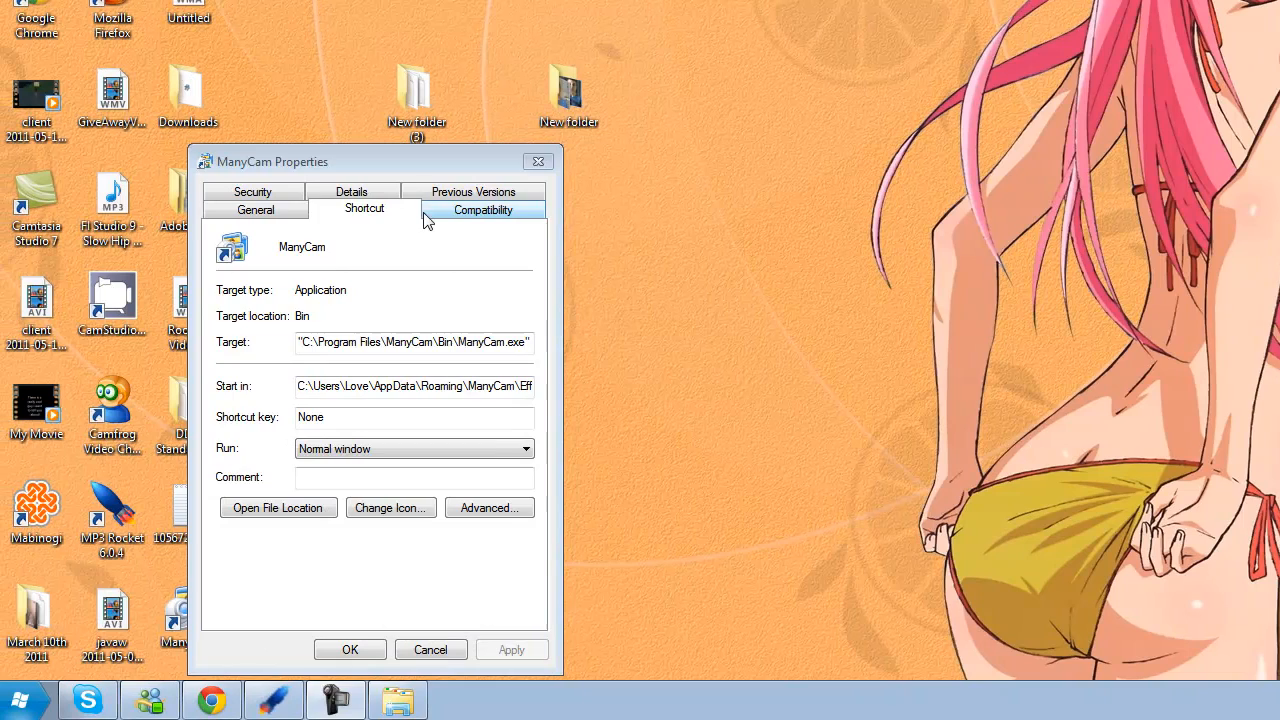
pyautogui.click(484, 210)
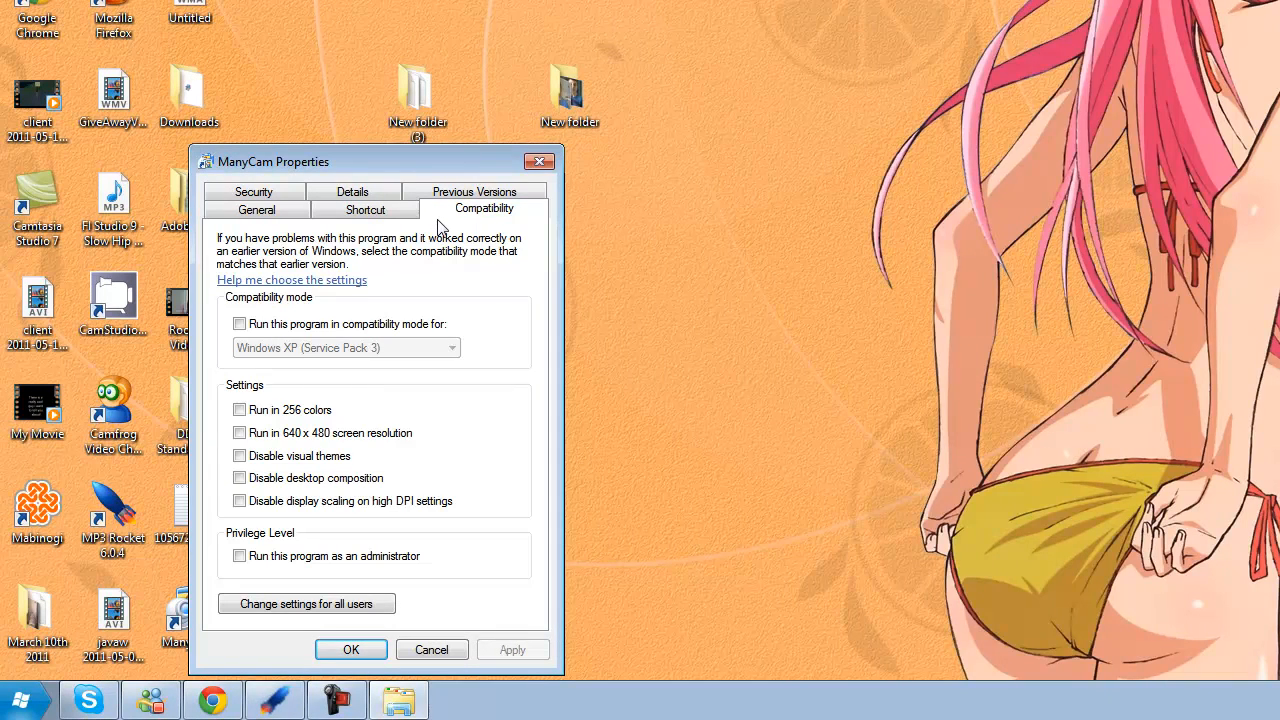
pyautogui.moveTo(296, 576)
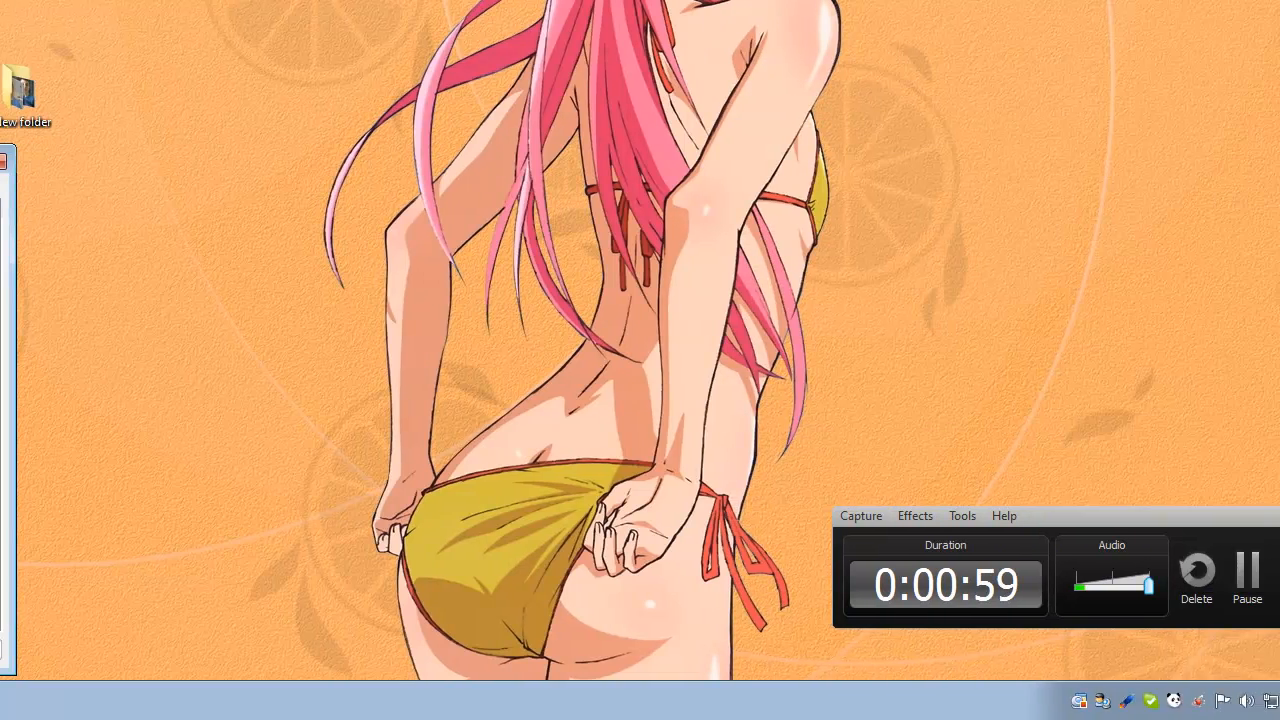
pyautogui.click(1246, 576)
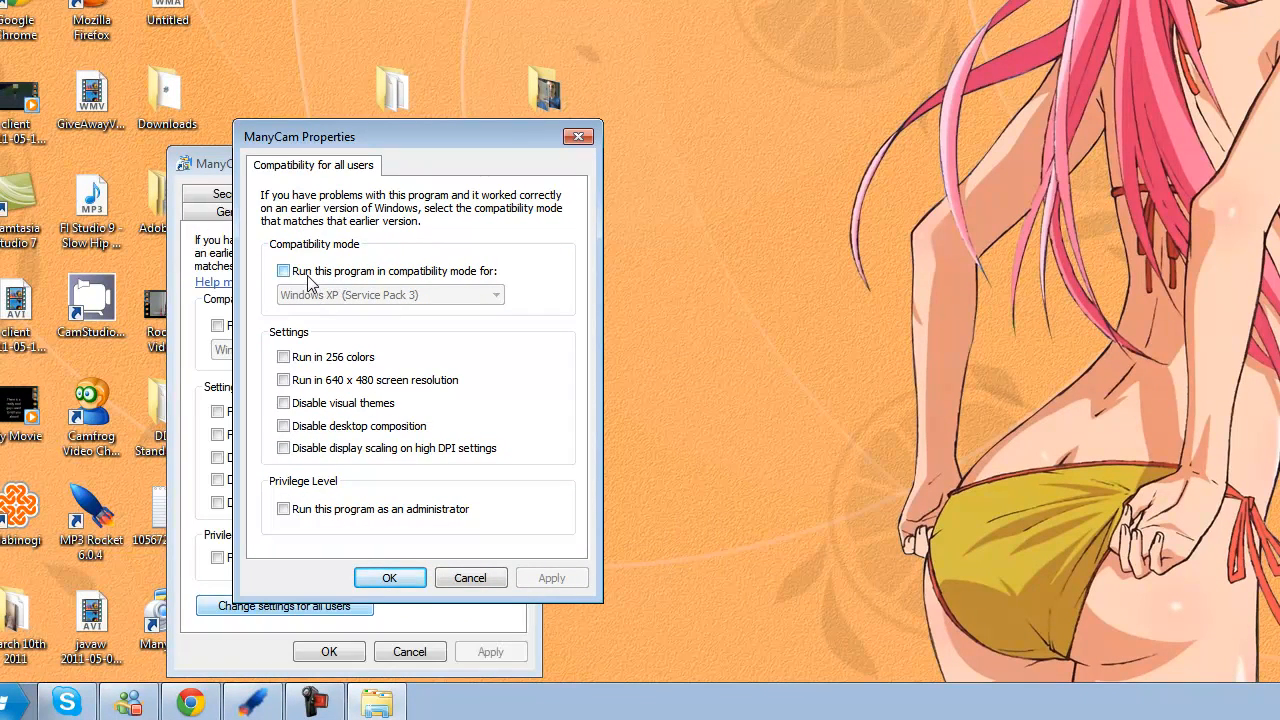
pyautogui.moveTo(308, 284)
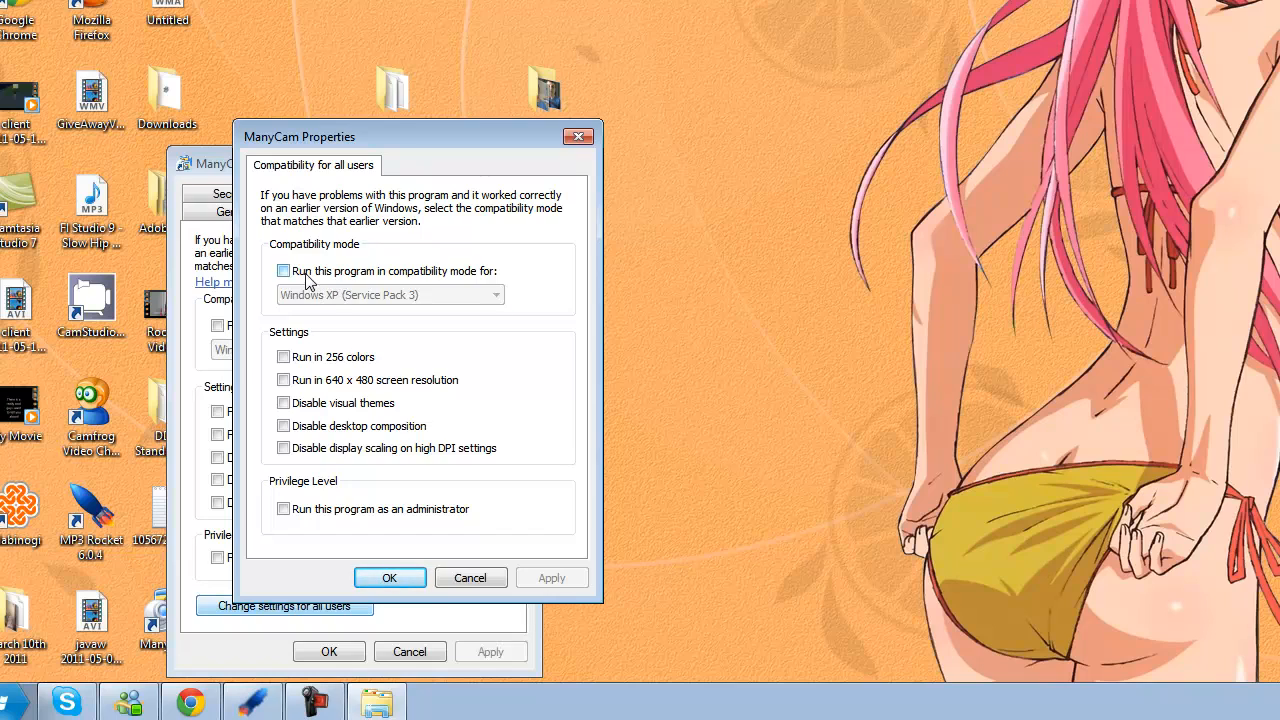
# Step: Enable Windows XP (Service Pack 3) compatibility mode and Run as administrator for all users, confirmed
pyautogui.click(284, 272)
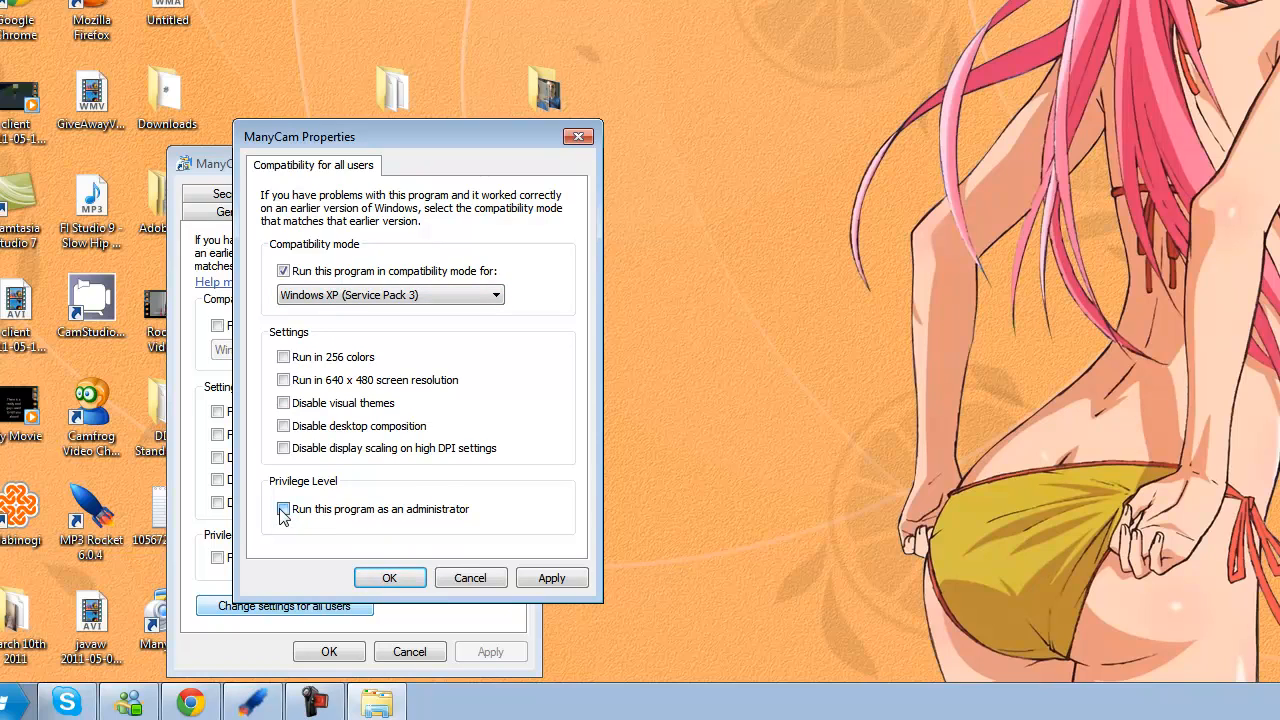
pyautogui.click(284, 508)
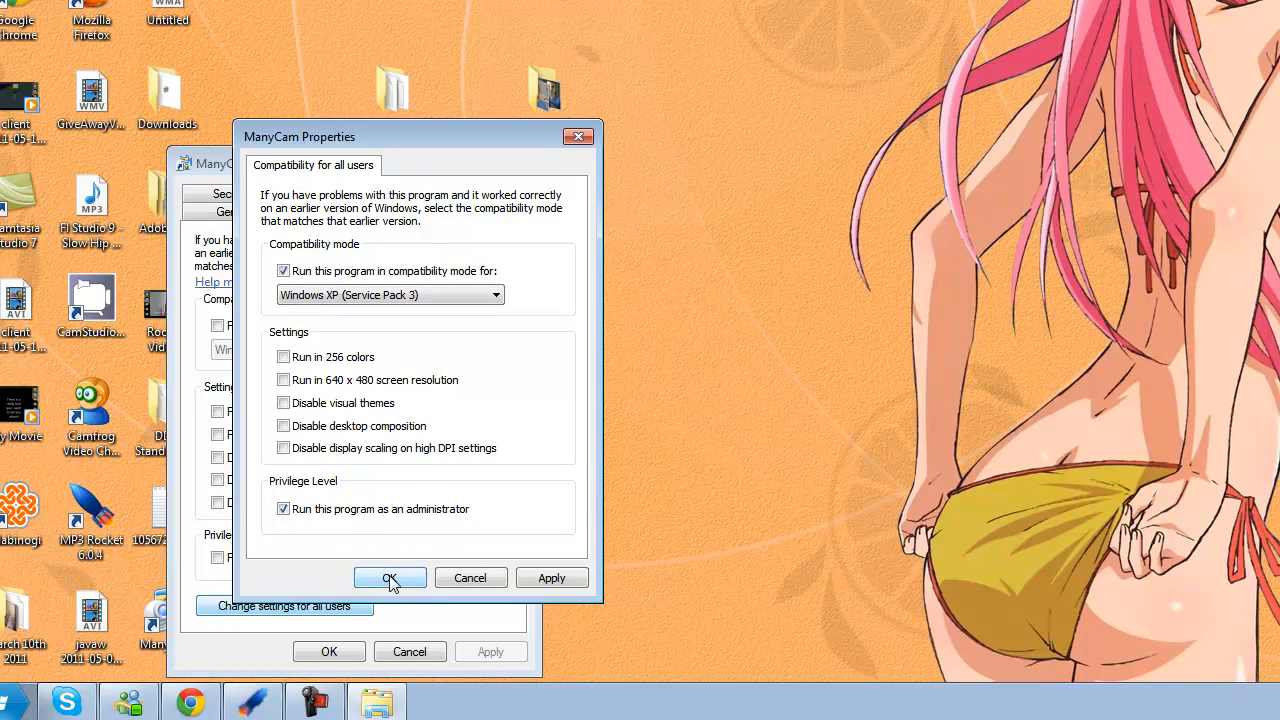
pyautogui.click(390, 576)
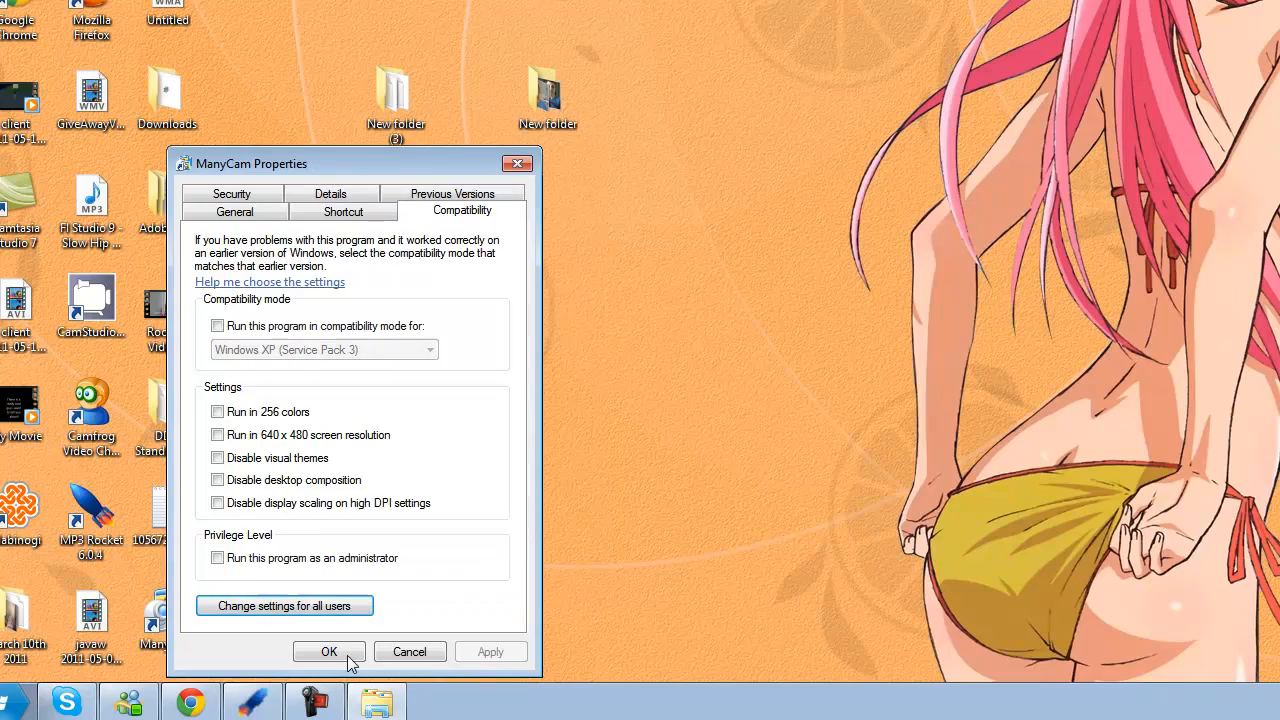
# Step: Close the ManyCam Properties dialog with OK, keeping the compatibility changes
pyautogui.click(328, 652)
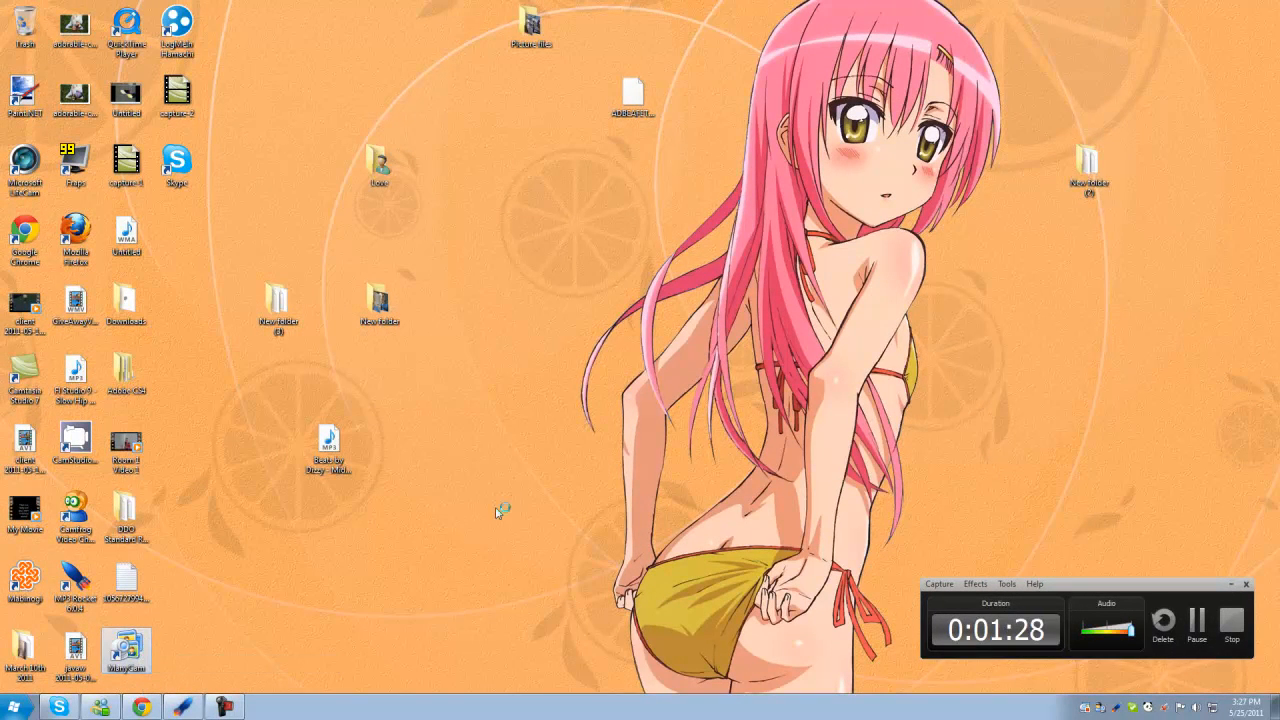
pyautogui.moveTo(480, 560)
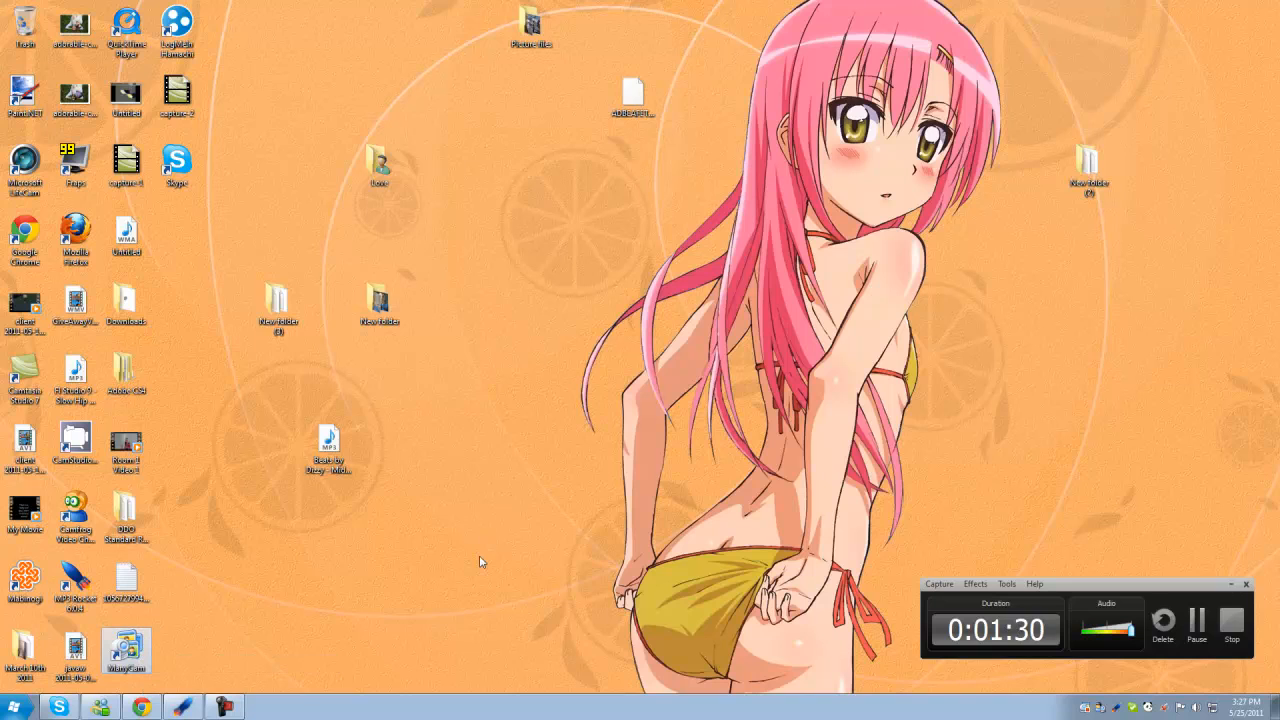